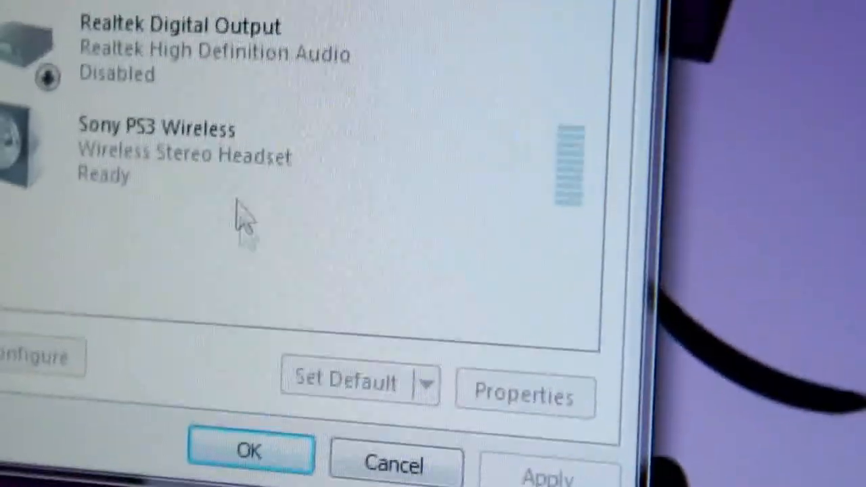
Open the Sony PS3 Wireless properties and confirm the speaker level is 50
click(524, 395)
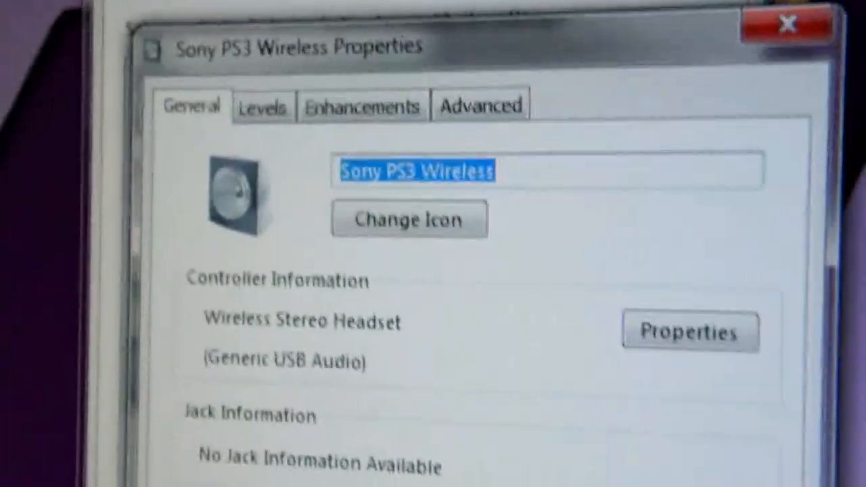
click(263, 107)
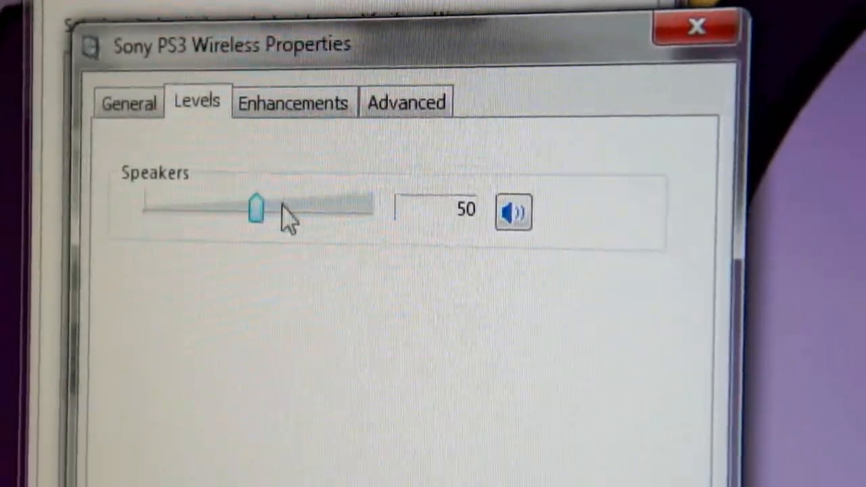
Open Bass Boost settings in Enhancements, showing 75 Hz frequency and 12 dB boost
click(293, 102)
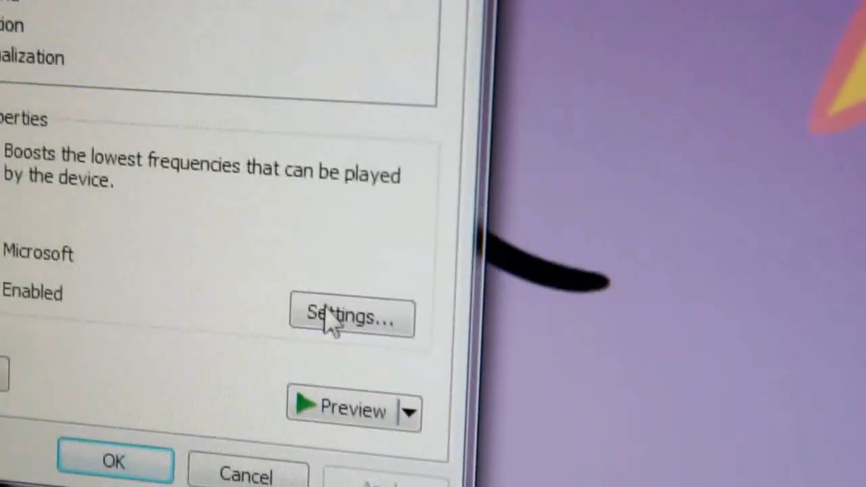
click(351, 316)
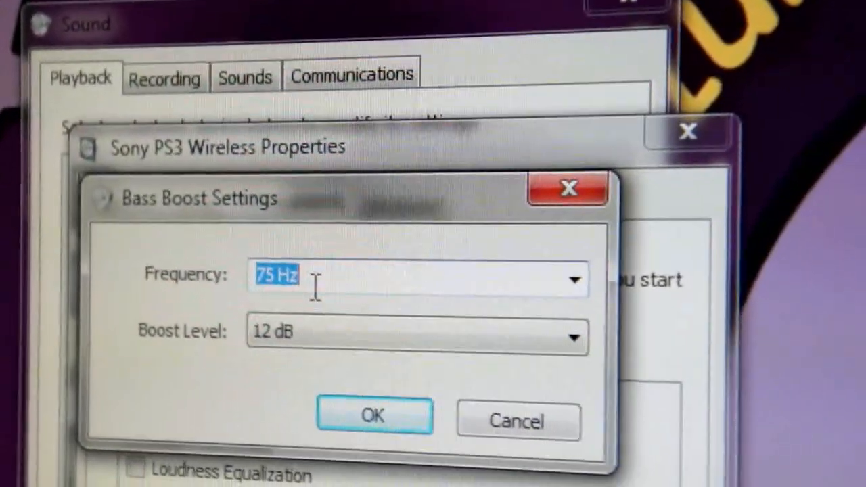
Confirm the 75 Hz/12 dB Bass Boost, keep exclusive mode unchecked, and close the properties
click(374, 416)
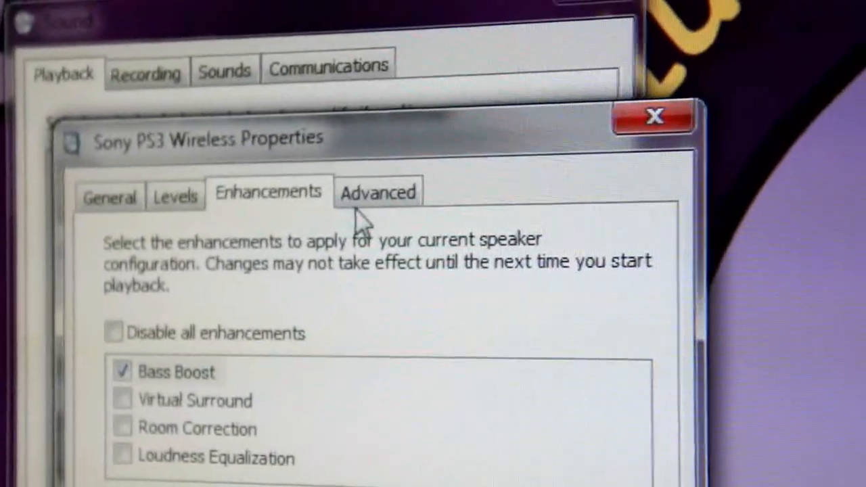
click(377, 192)
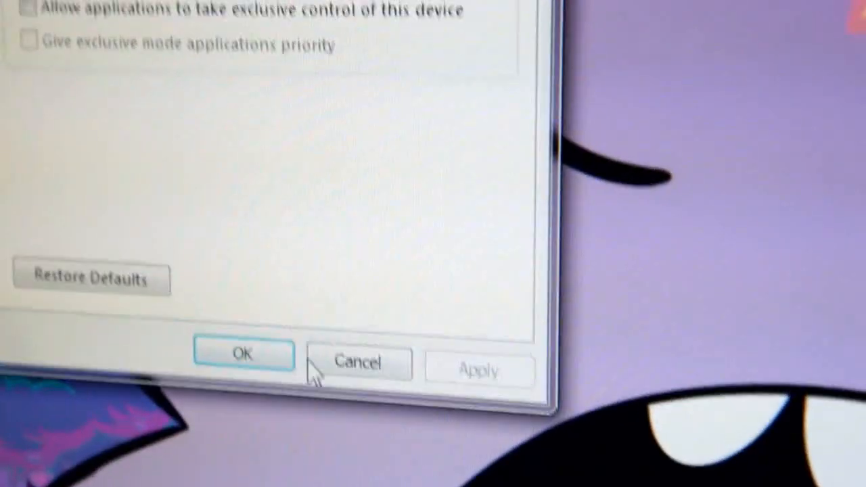
click(243, 354)
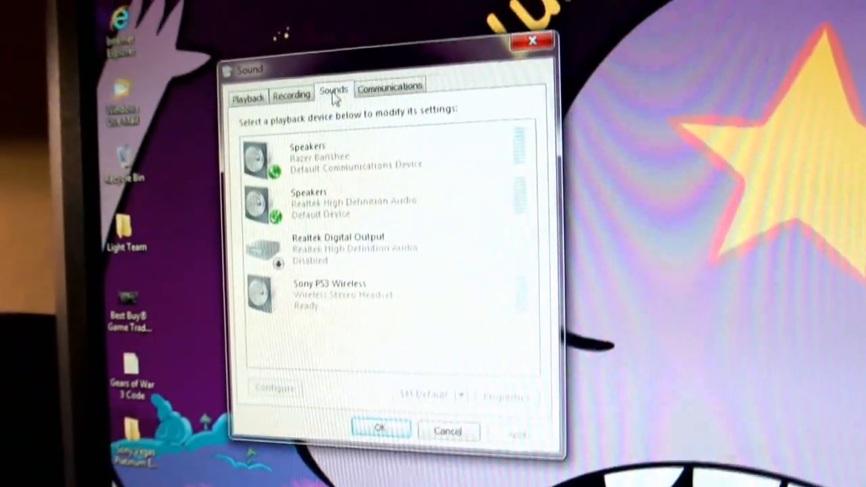
Show the Recording tab with the Razer Banshee microphone as default
click(299, 106)
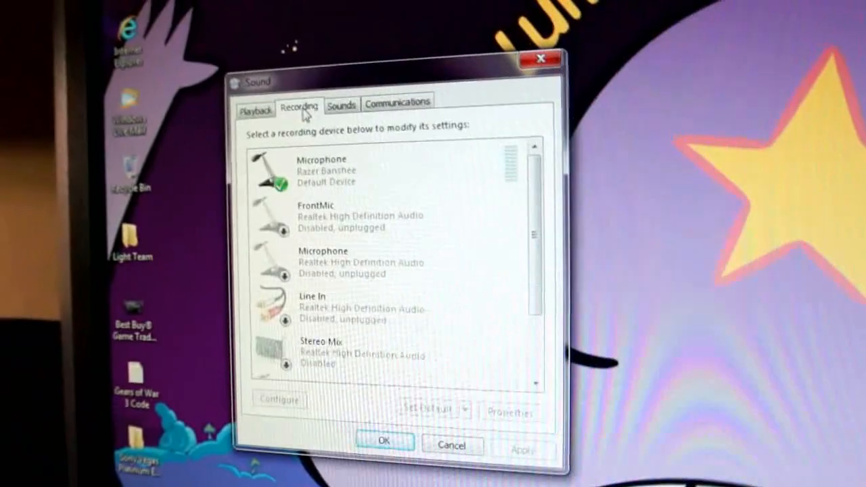